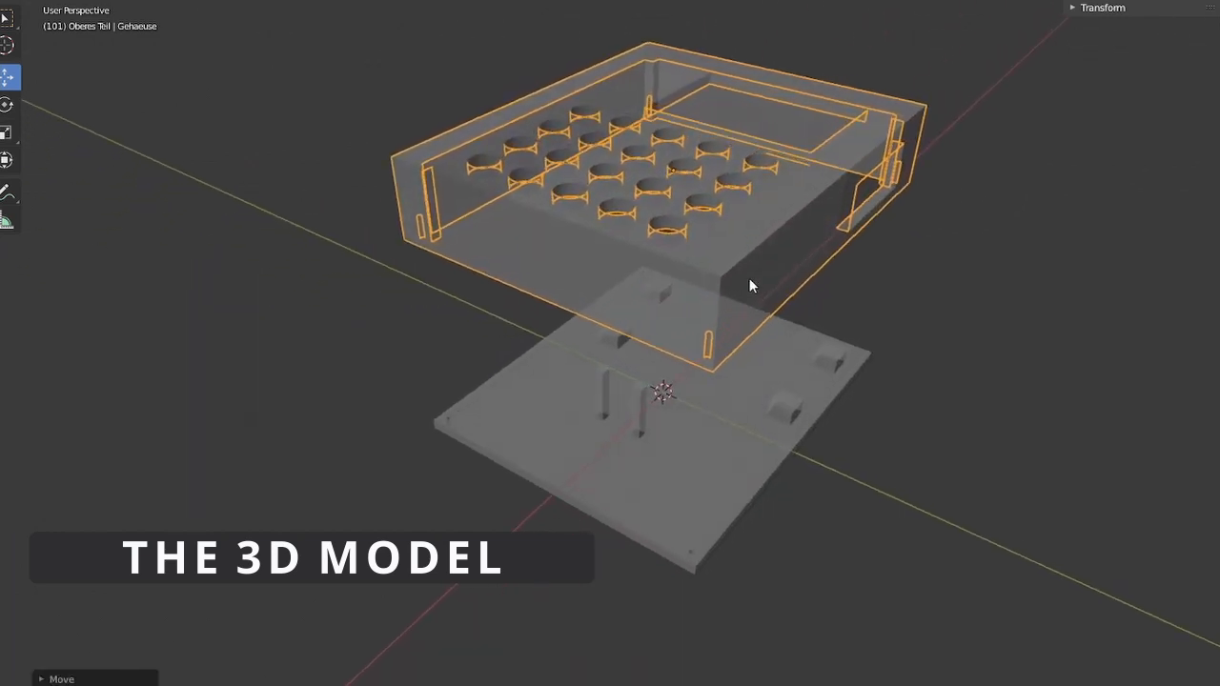
# - Orbit the enclosure model to view the assembled case and display opening
pyautogui.moveTo(750, 285); pyautogui.dragTo(1105, 188)
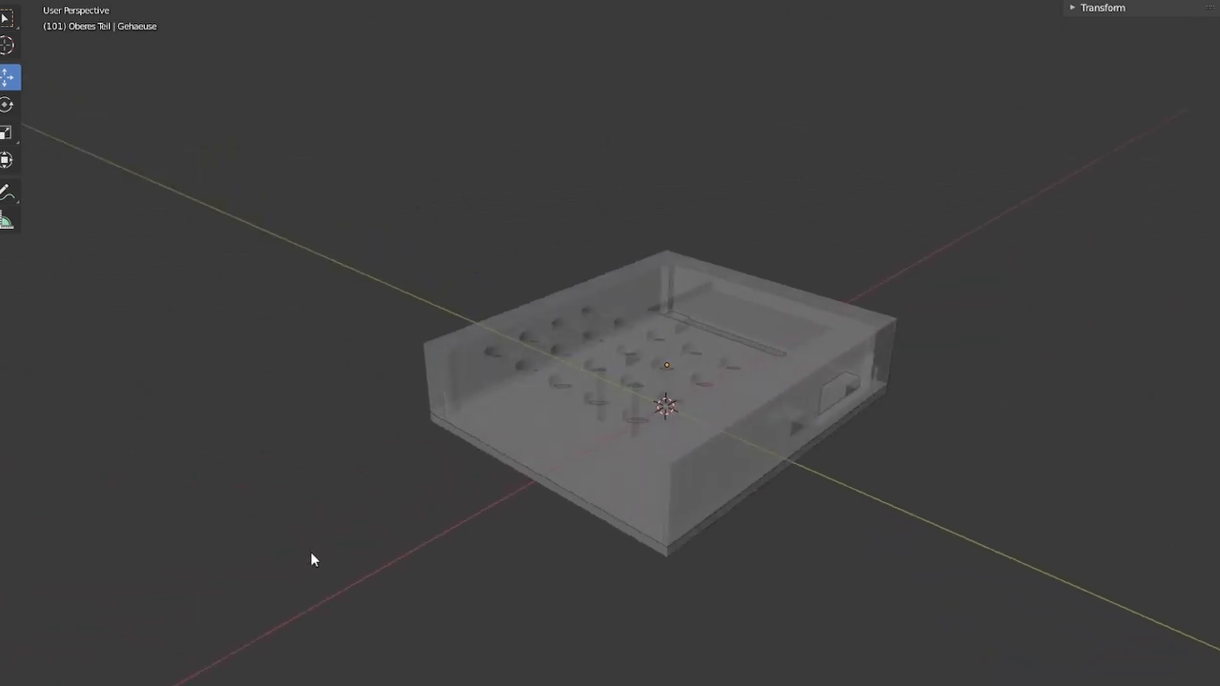
pyautogui.moveTo(315, 560); pyautogui.dragTo(627, 551)
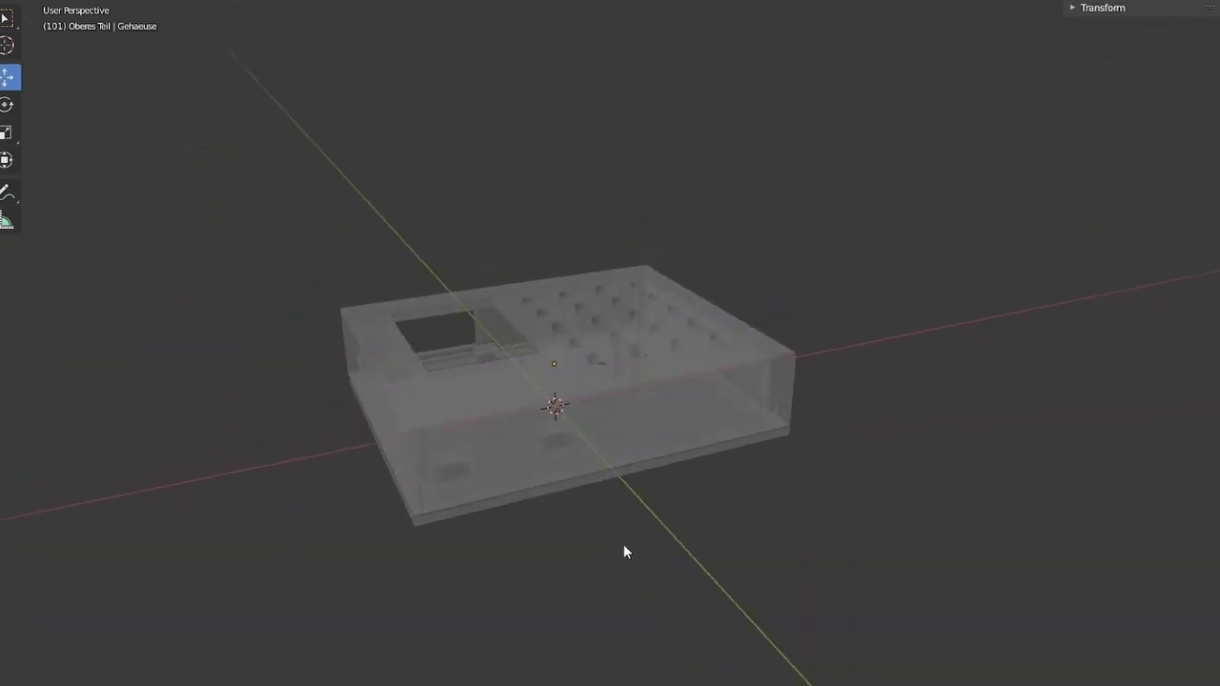
pyautogui.moveTo(627, 552); pyautogui.dragTo(461, 522)
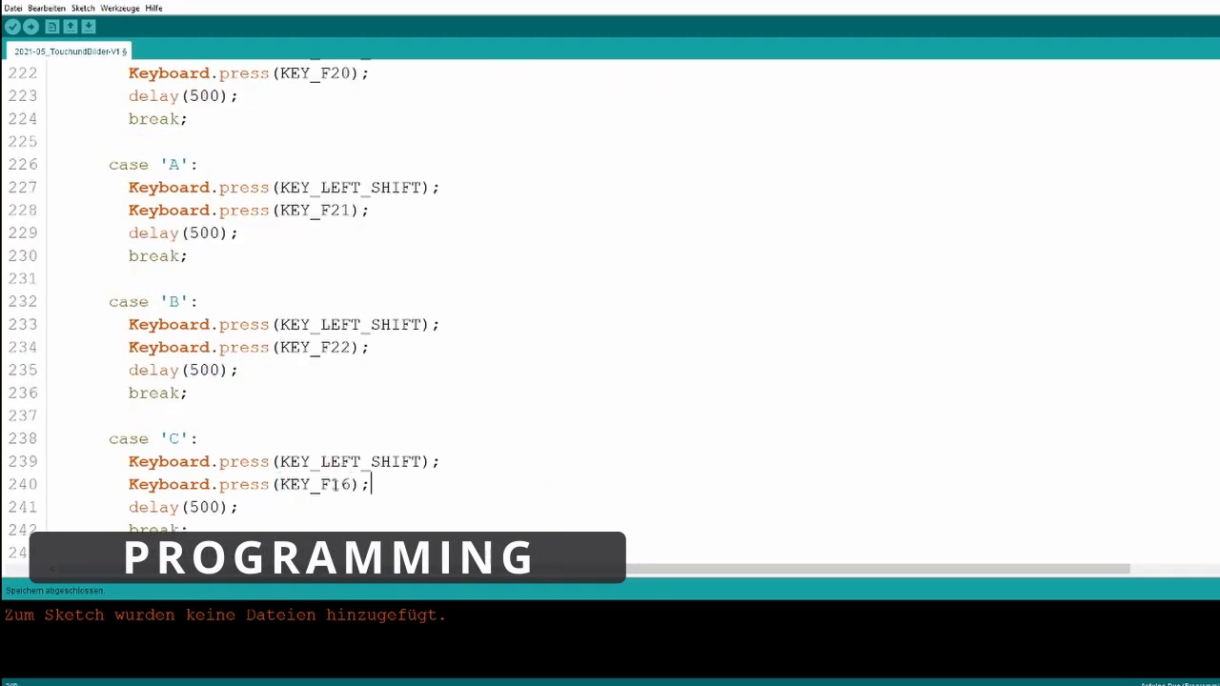
# - Scroll through the sketch's touch-zone and Twitch-emote handling code to the 'gx1' error
pyautogui.scroll(-3)
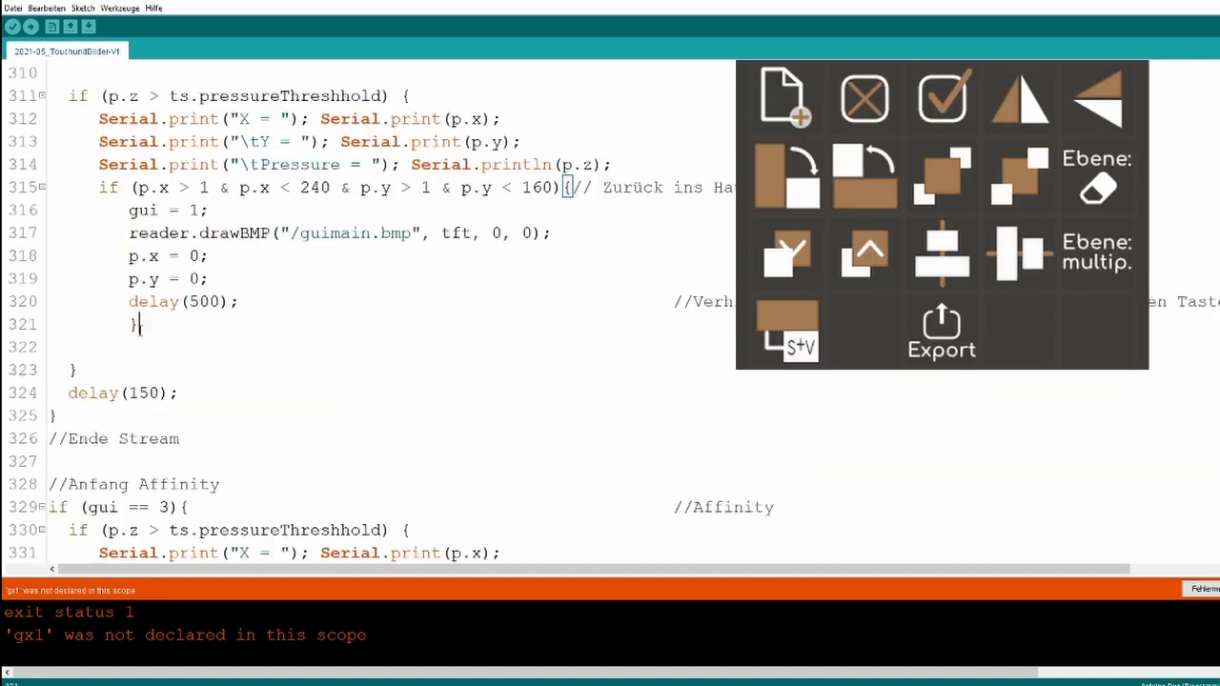
pyautogui.scroll(-3)
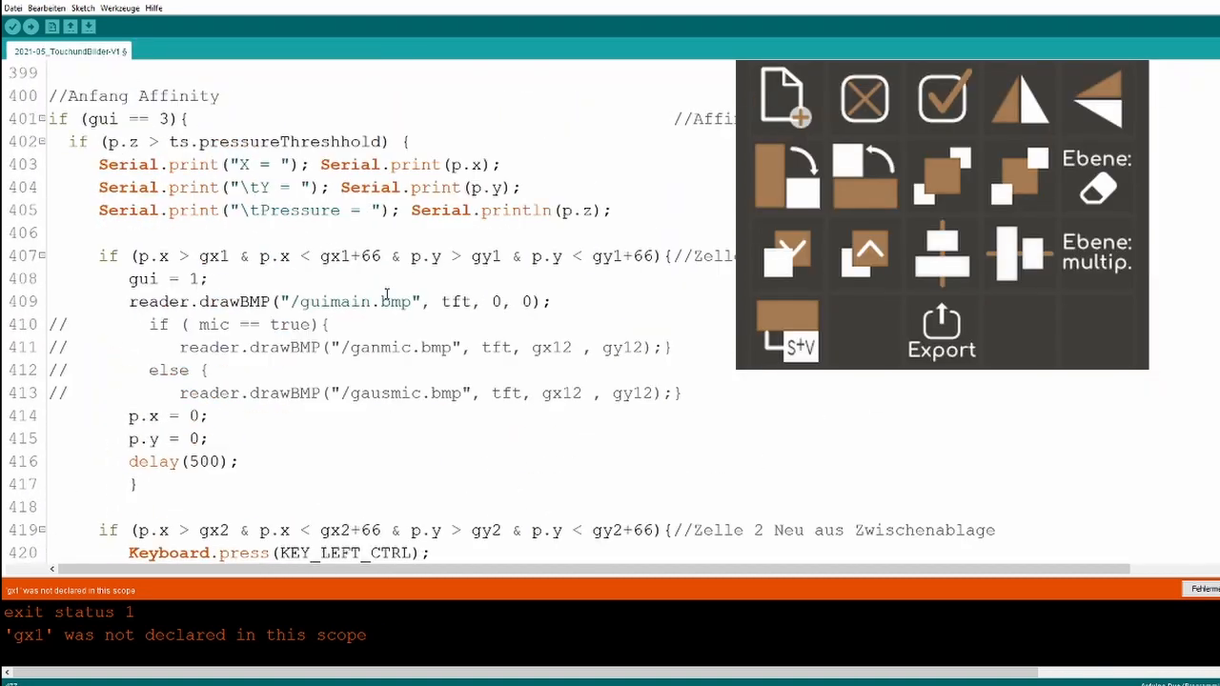
pyautogui.scroll(3)
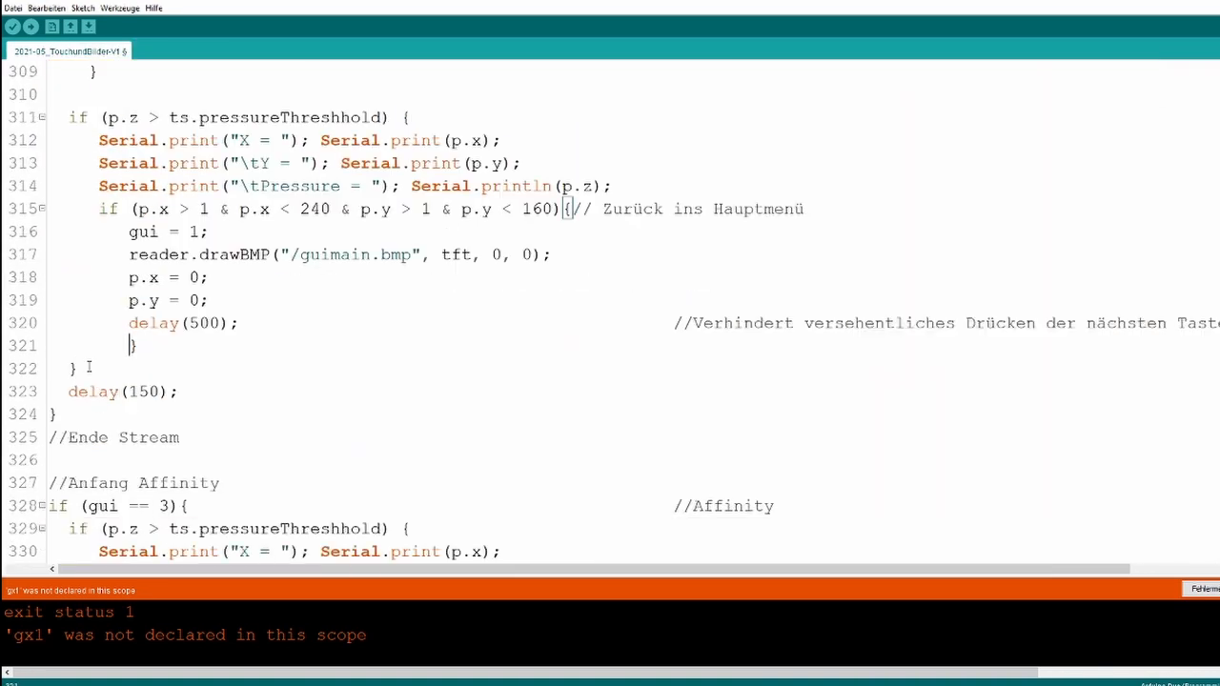
pyautogui.scroll(-3)
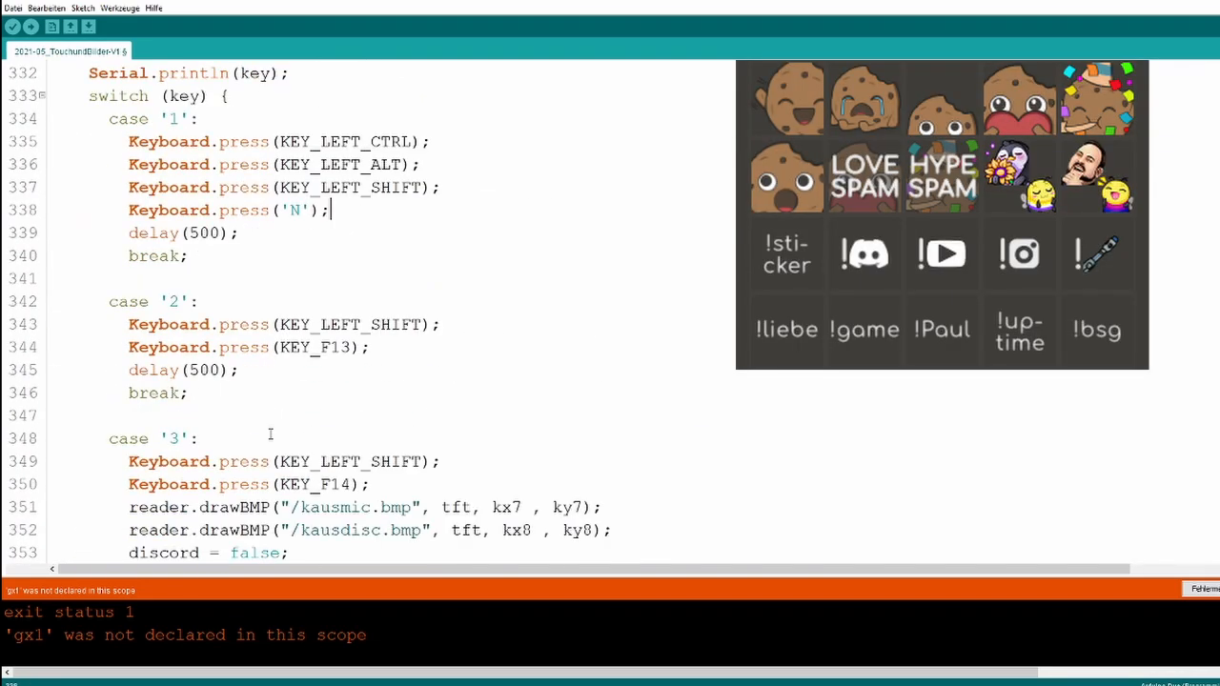
pyautogui.scroll(-3)
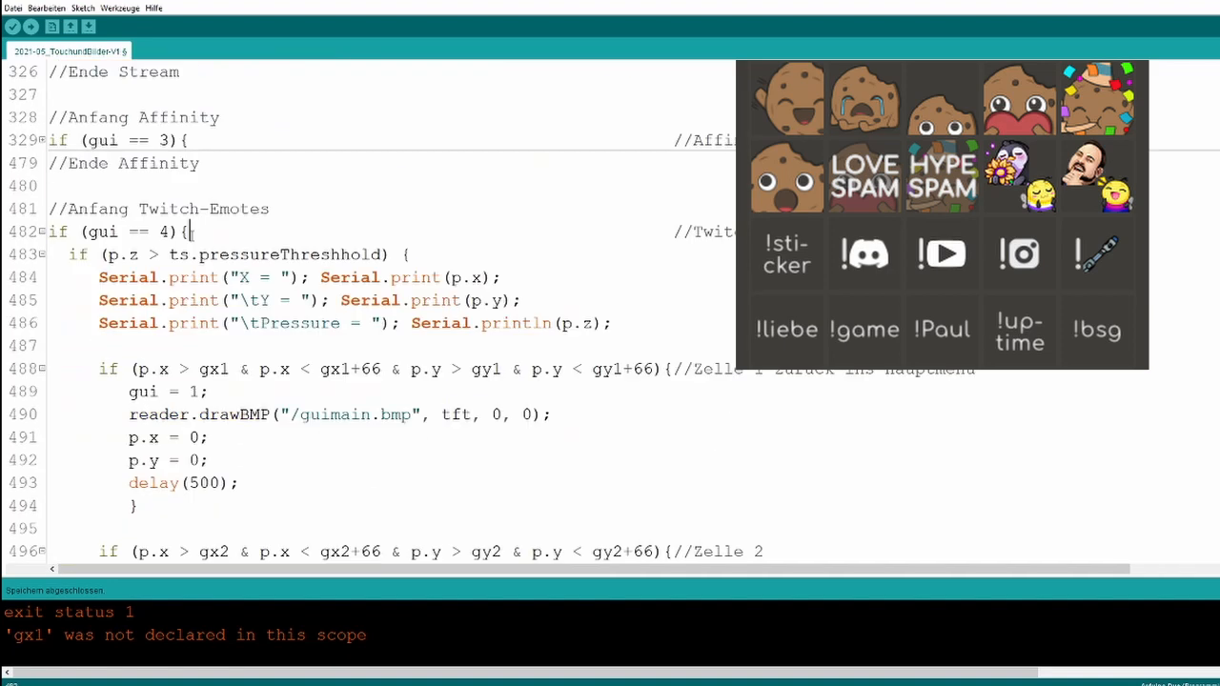
pyautogui.scroll(-3)
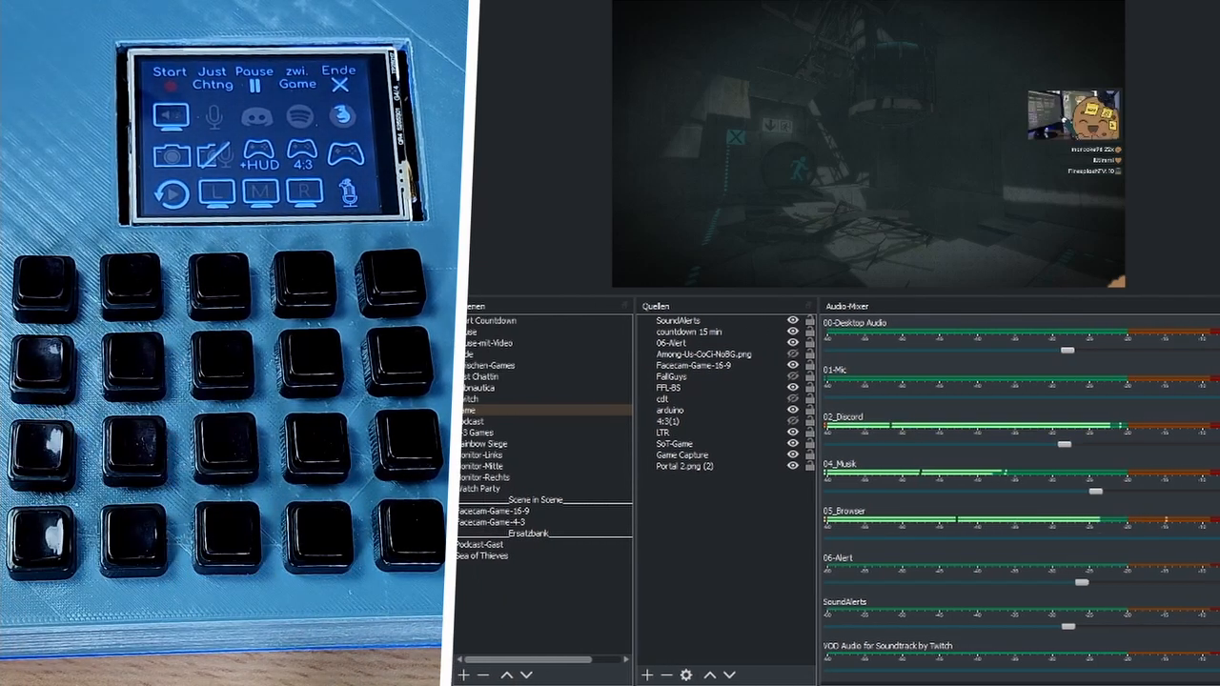
# - Switch OBS through the game scenes from the deck's touchscreen, ending on 4:3 Games
pyautogui.click(225, 529)
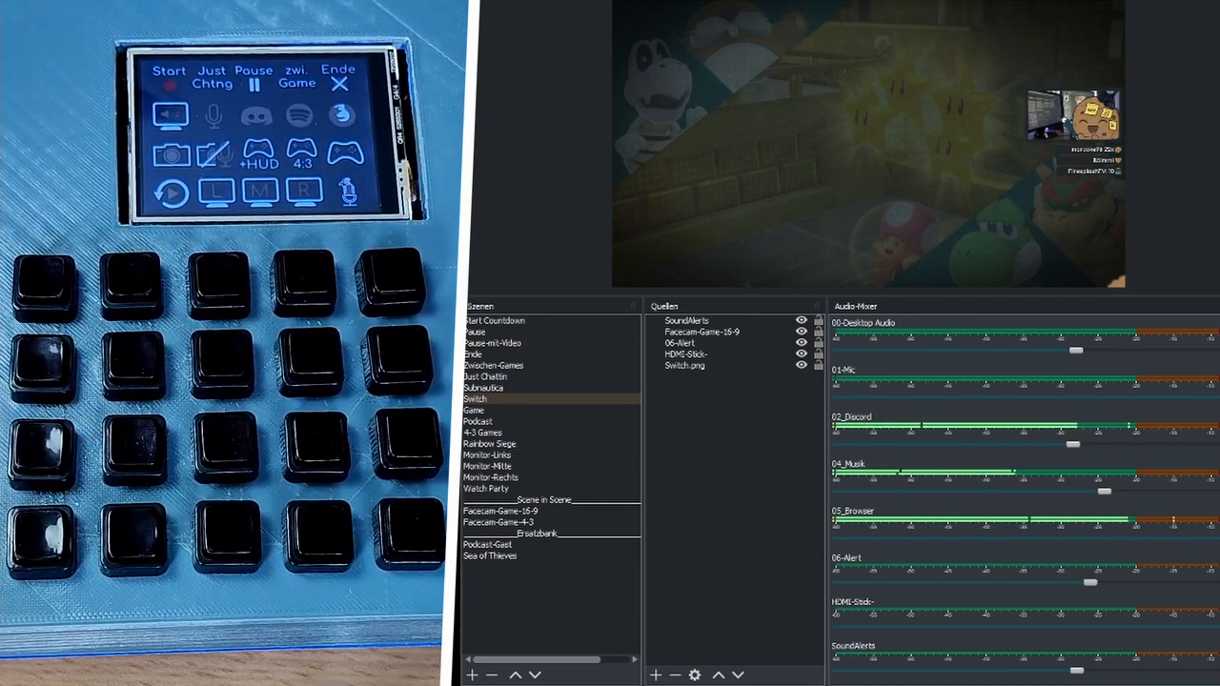
pyautogui.click(482, 431)
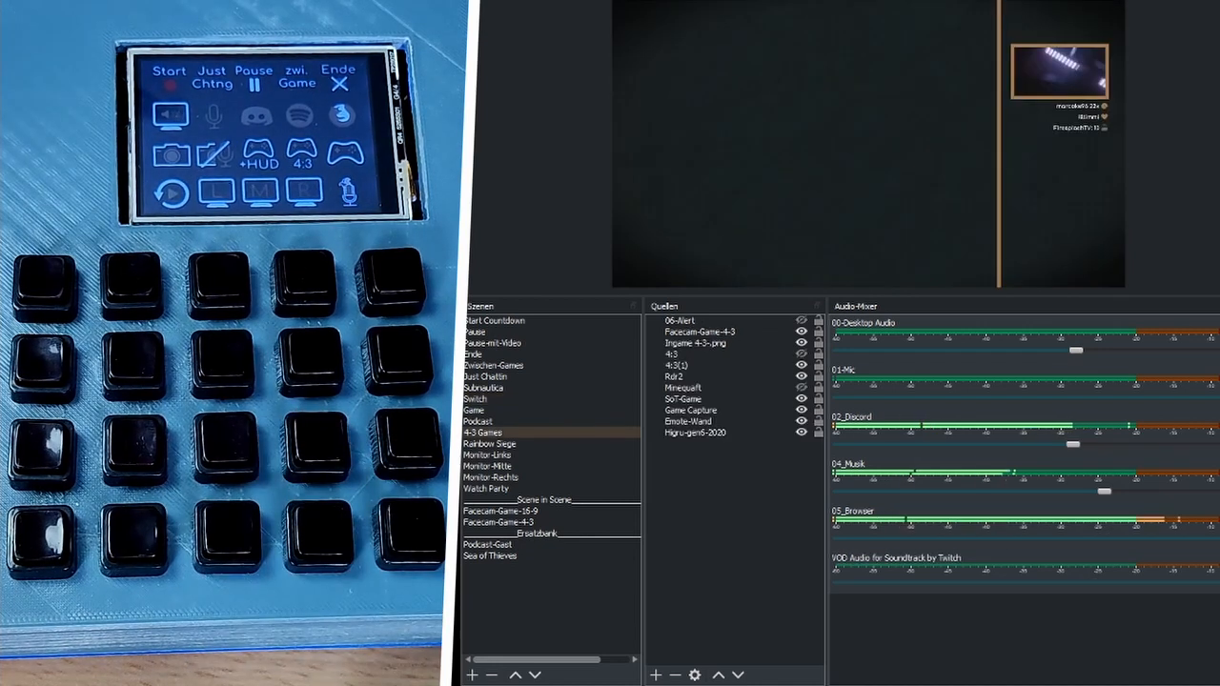
pyautogui.click(397, 457)
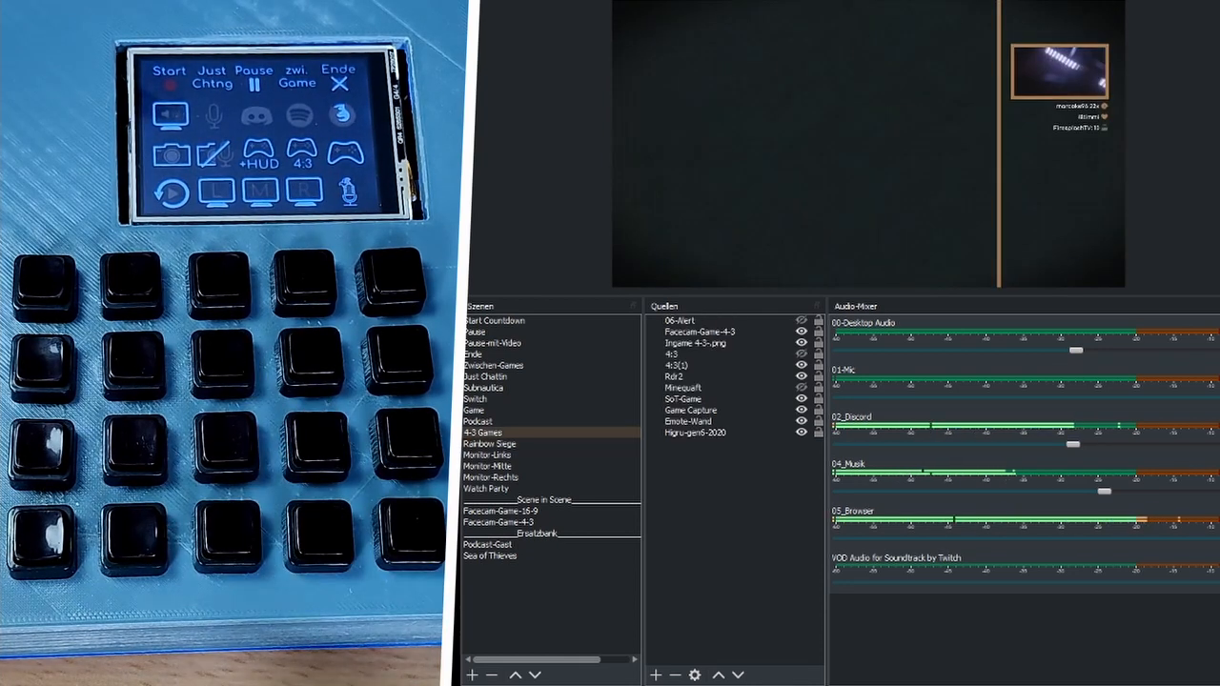
pyautogui.click(472, 410)
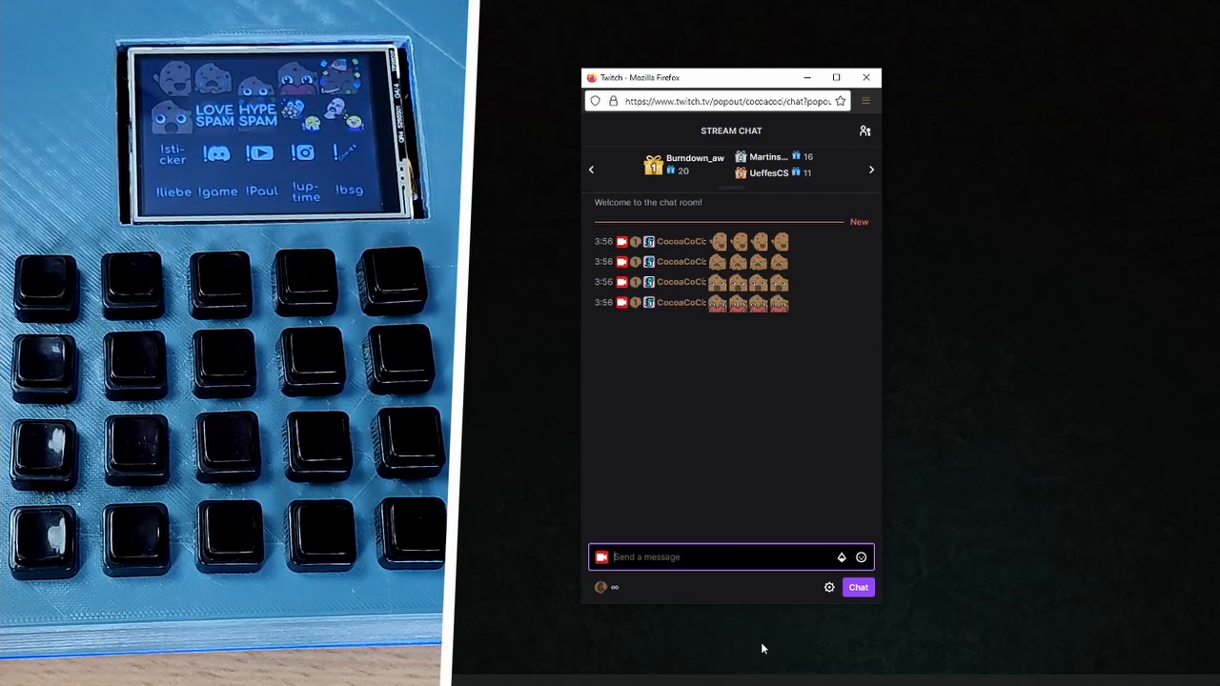
# - Post !discord and !instagram to Twitch chat, then compose 'LUL PrideLaugh LUL PrideLaugh'
pyautogui.write('!discord')
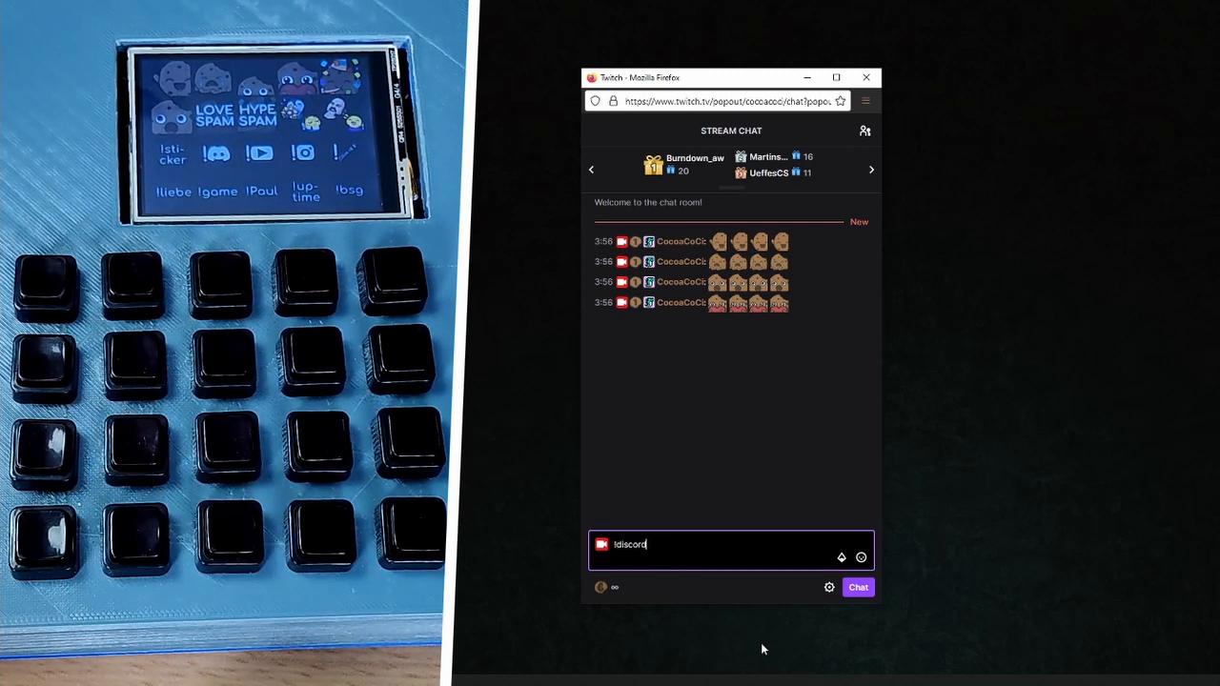
pyautogui.press('enter')
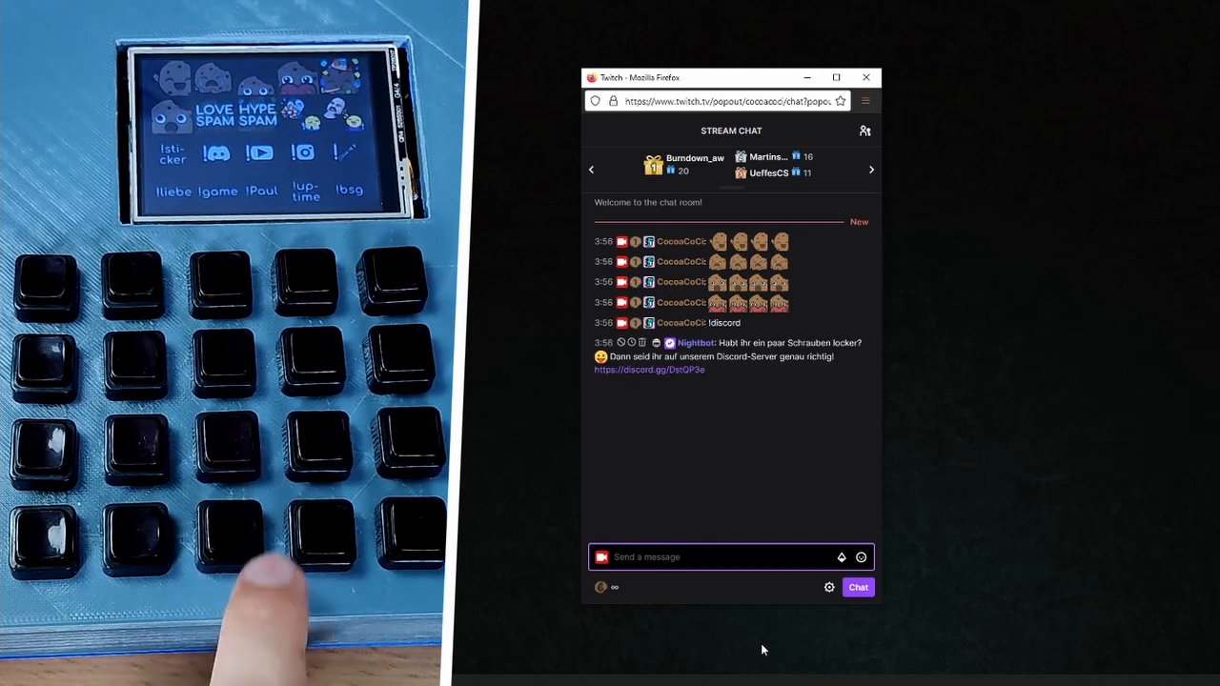
pyautogui.write('!instagram')
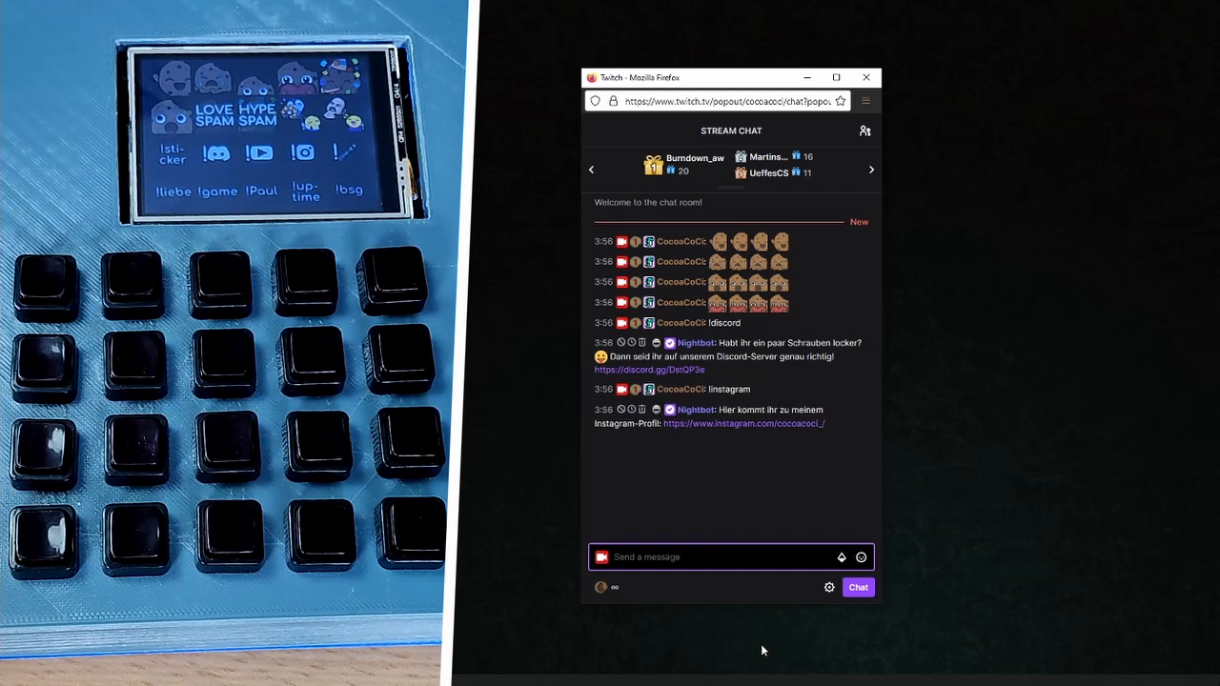
pyautogui.write('LUL PrideLaugh LUL PrideLaugh')
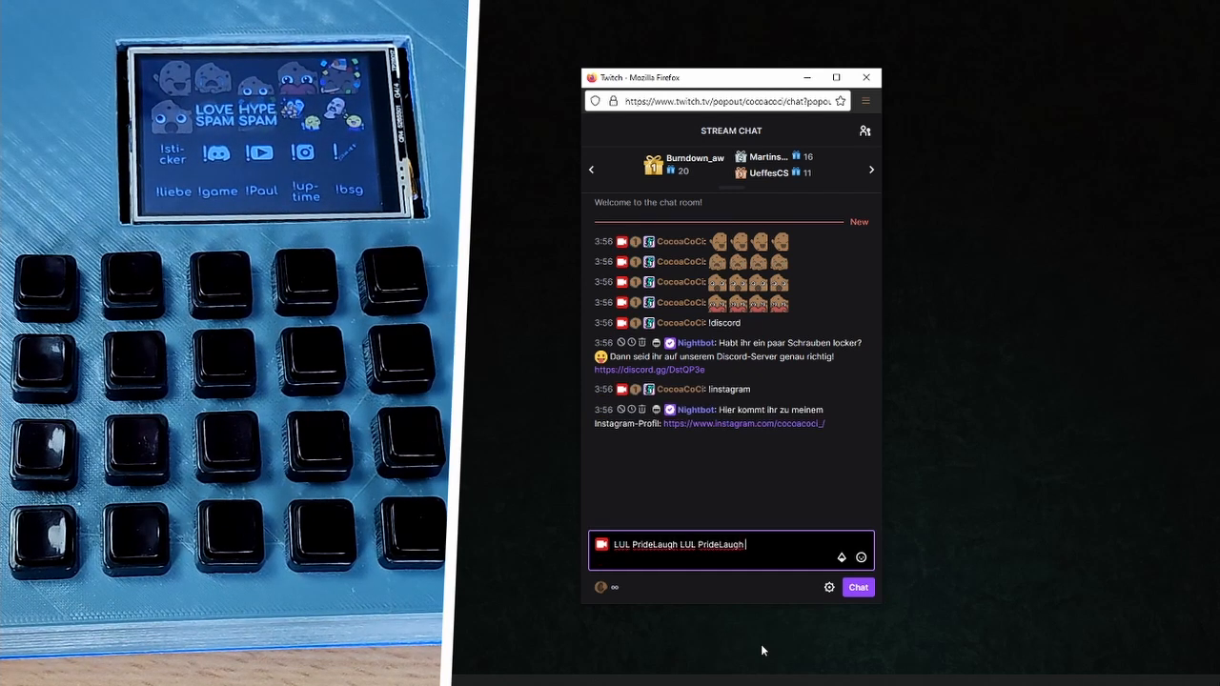